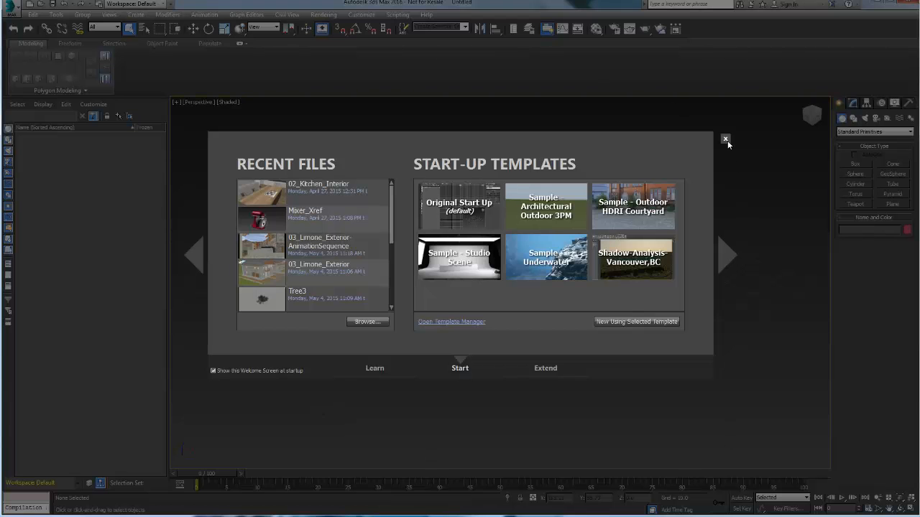
Step: Close the Welcome Screen to reveal the empty perspective scene
left_click(725, 138)
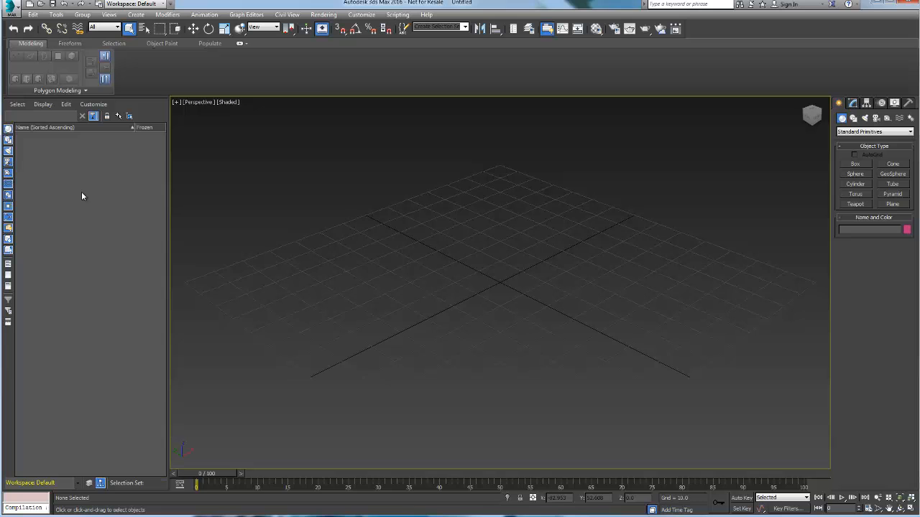
mouse_move(128, 178)
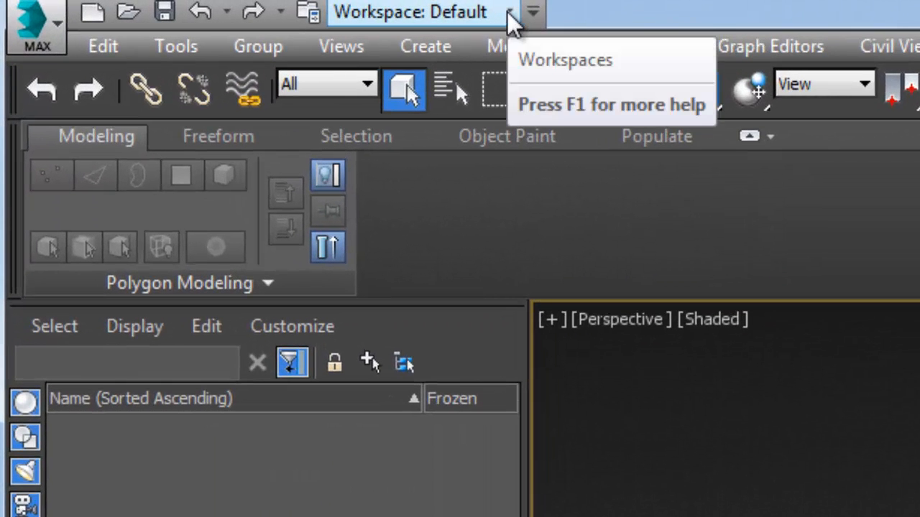
Step: Choose Design Standard from the Quick Access Toolbar workspace list
left_click(473, 12)
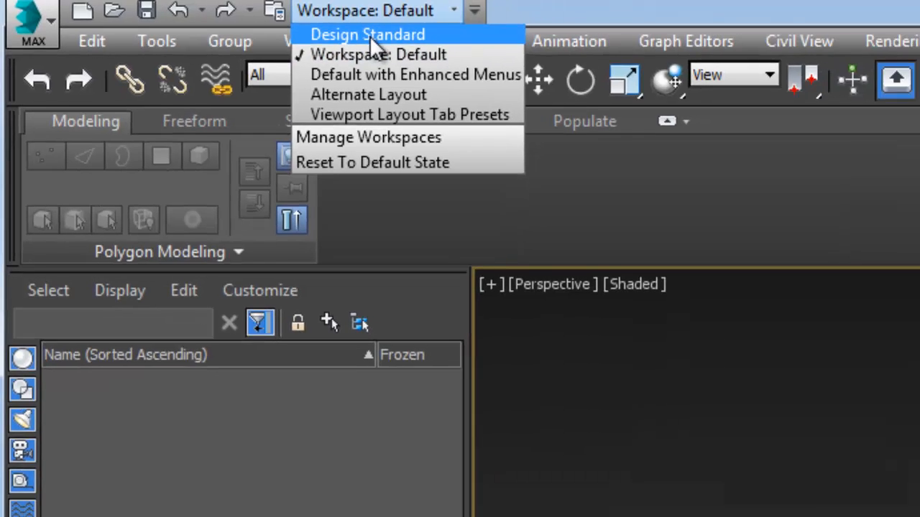
left_click(368, 34)
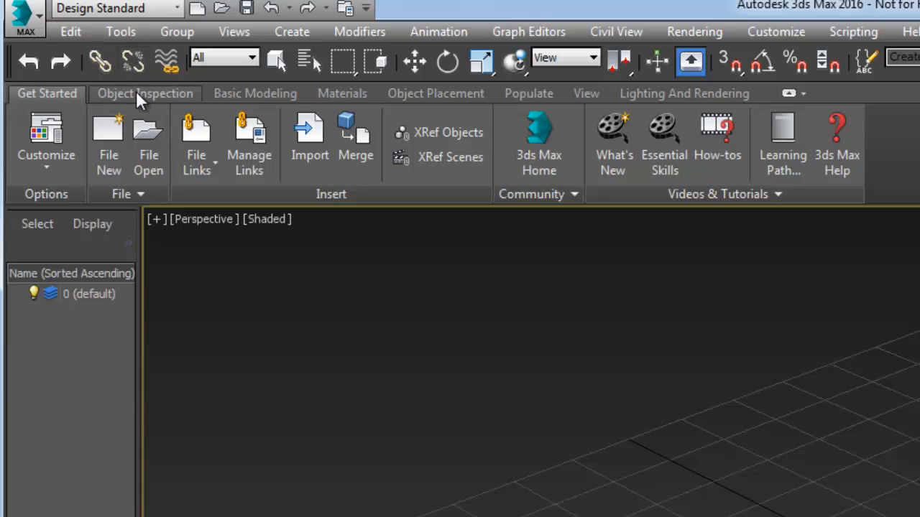
Step: Browse the ribbon tabs from Object Inspection through Lighting And Rendering, then reach the workspace list
left_click(145, 93)
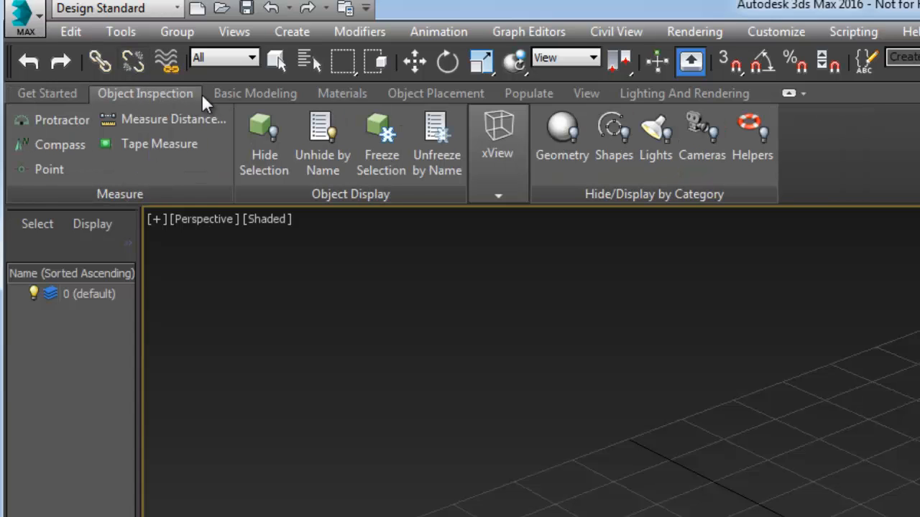
left_click(254, 92)
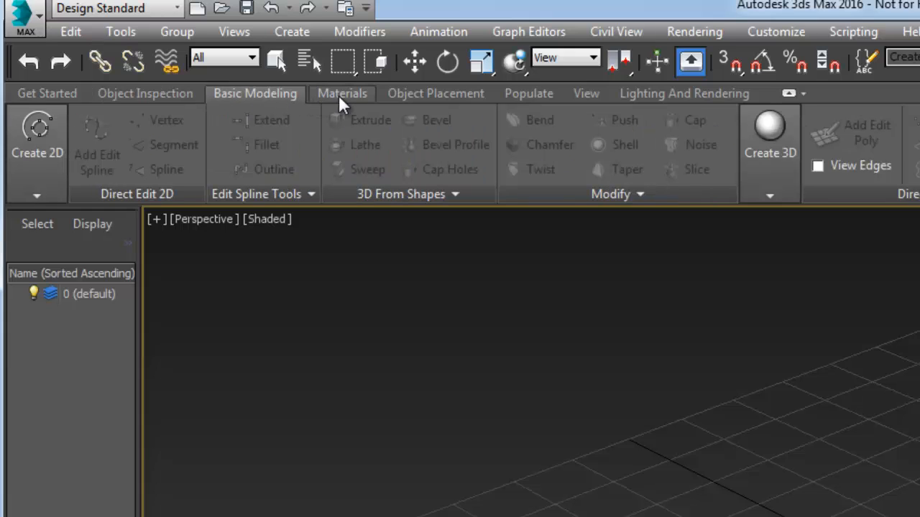
left_click(342, 93)
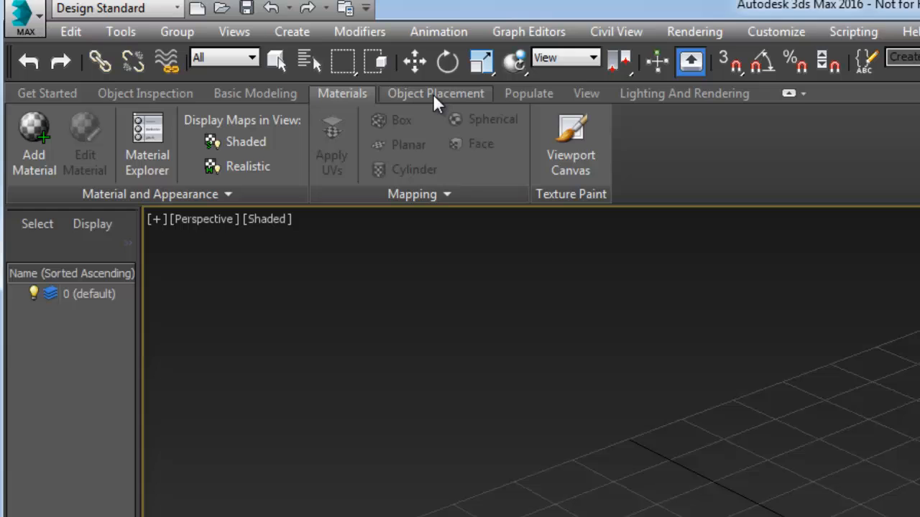
left_click(436, 93)
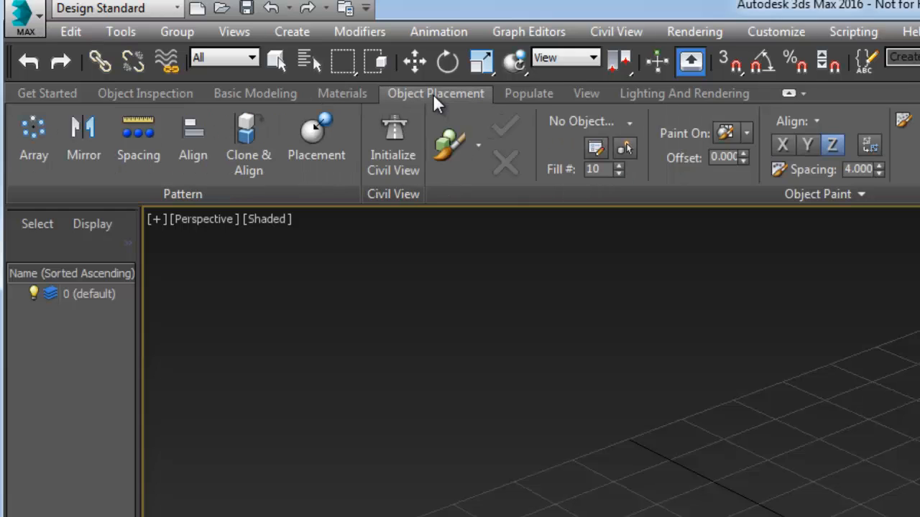
left_click(529, 93)
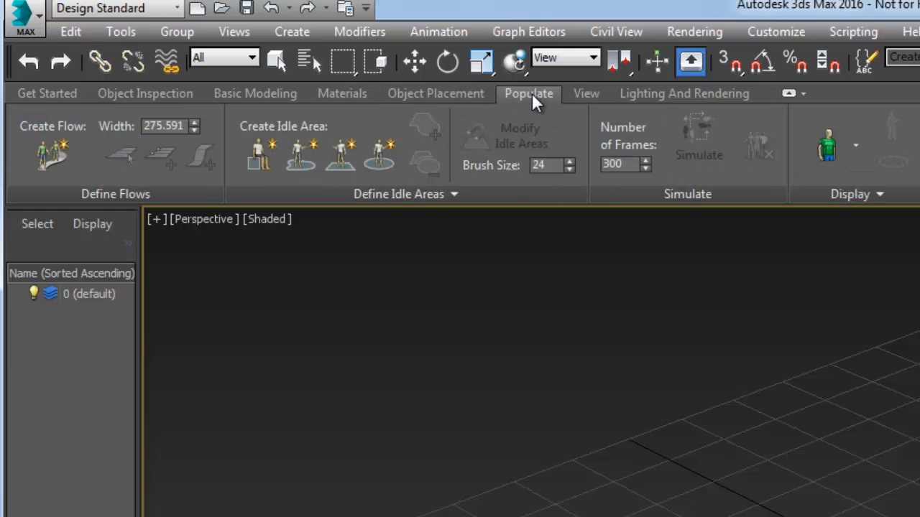
mouse_move(586, 94)
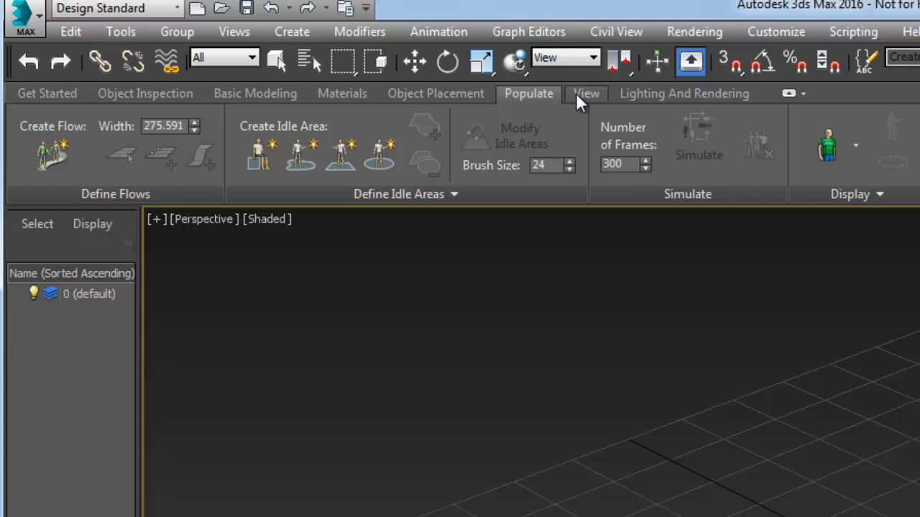
left_click(587, 93)
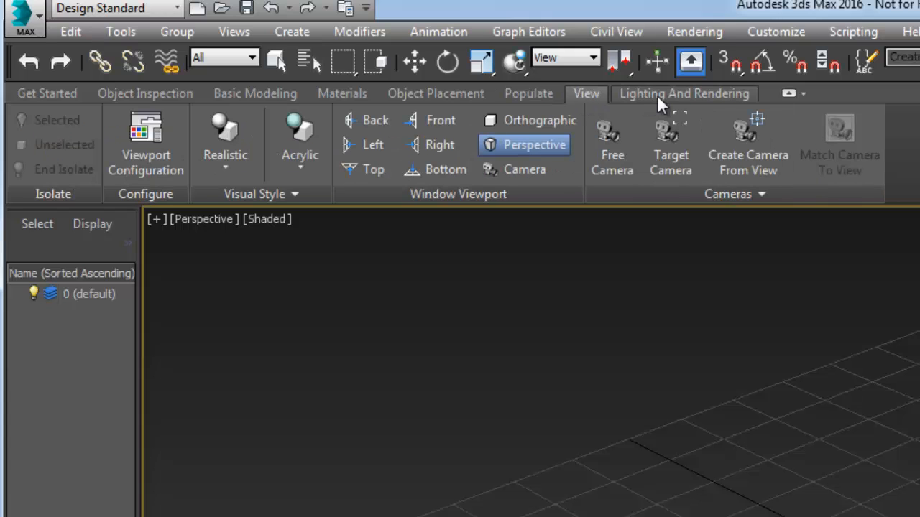
left_click(684, 93)
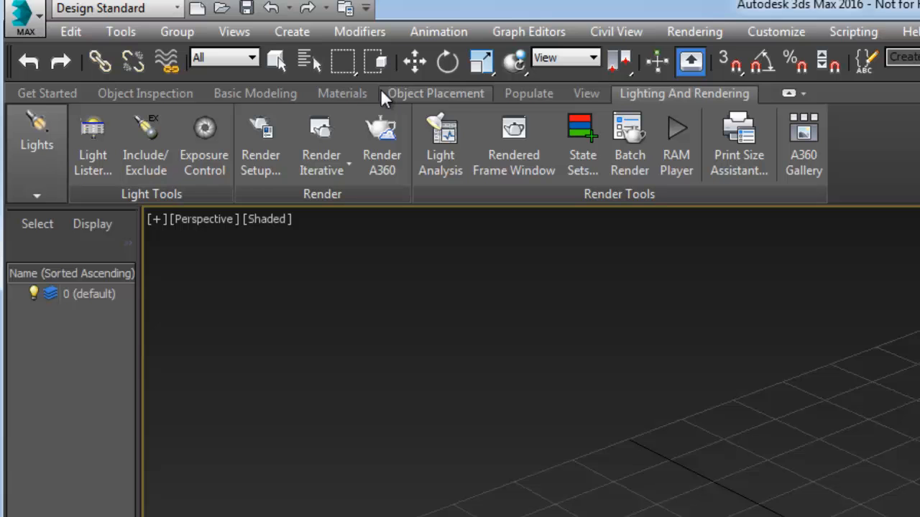
left_click(177, 9)
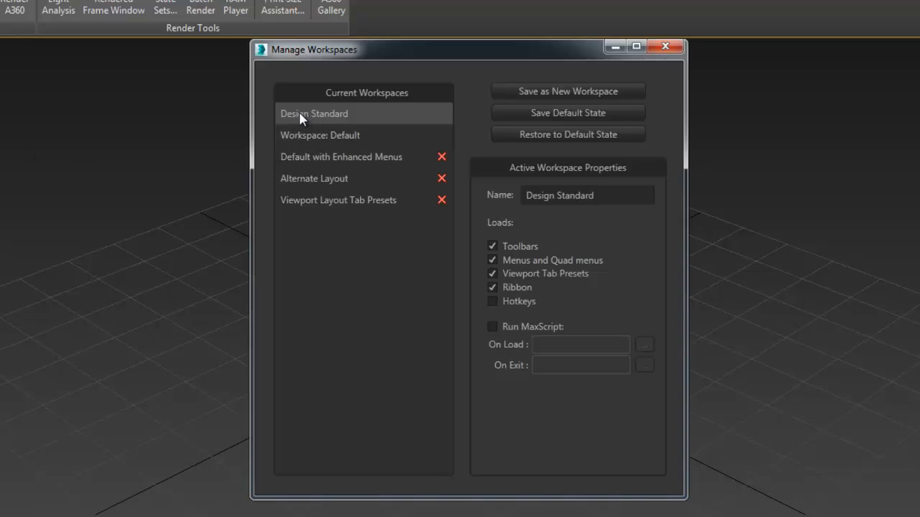
mouse_move(568, 112)
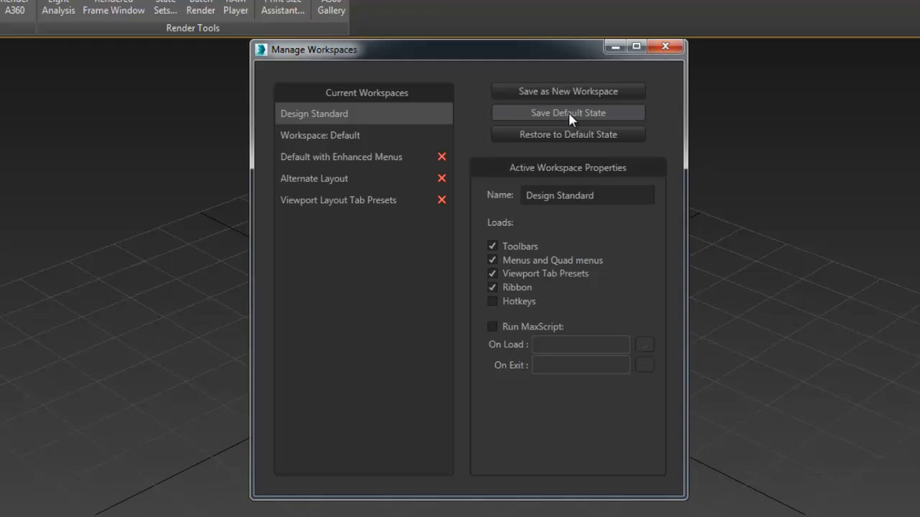
Step: Save Design Standard as the default workspace state in Manage Workspaces
left_click(664, 46)
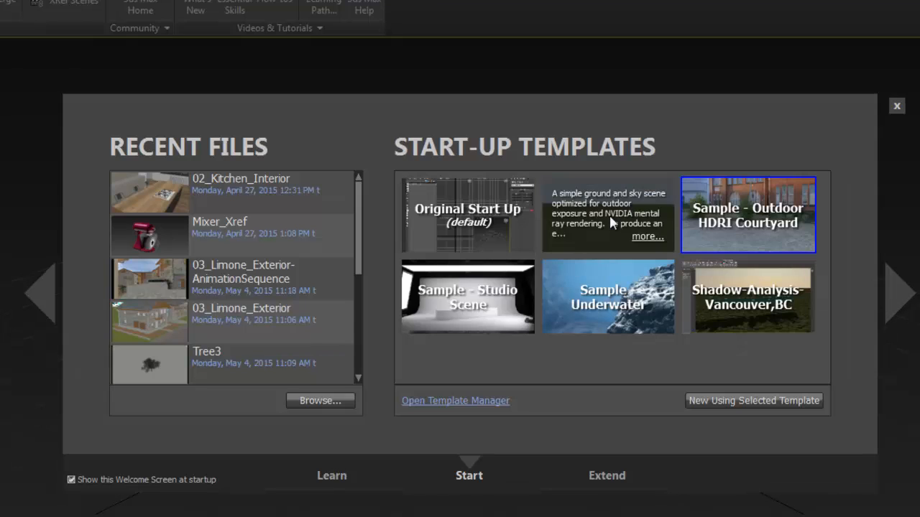
Step: Check the Architectural Outdoor 3PM template's workspace in Template Manager and close it
left_click(607, 215)
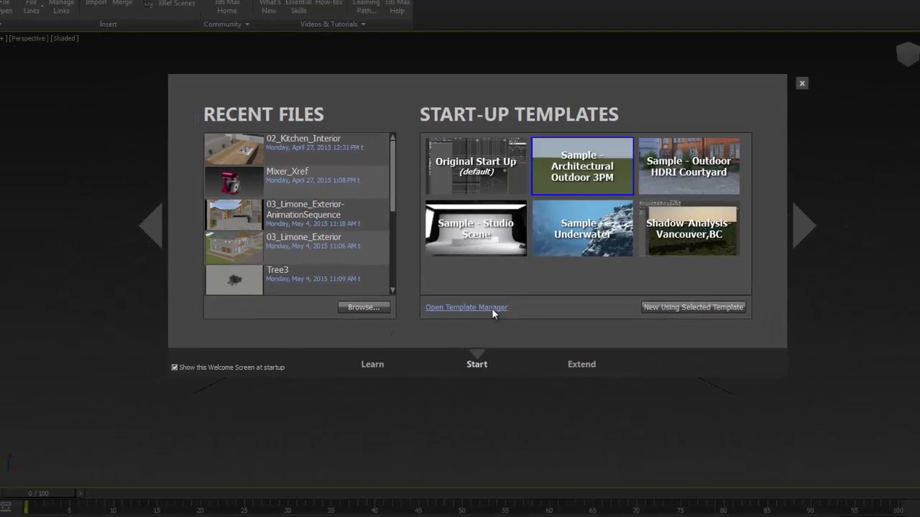
left_click(465, 308)
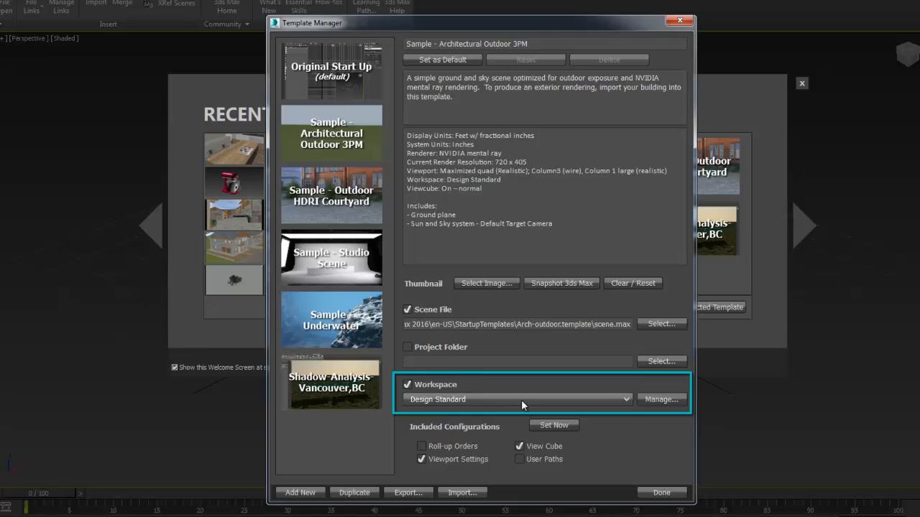
mouse_move(518, 382)
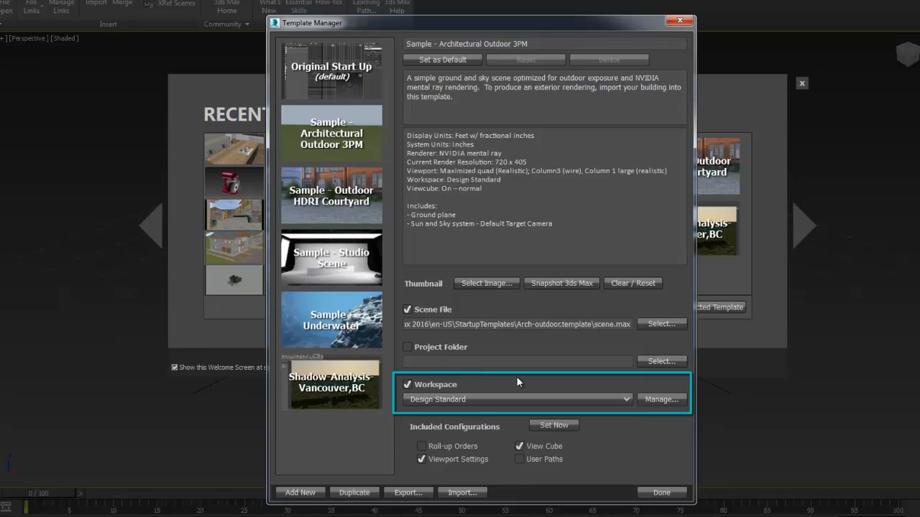
left_click(660, 491)
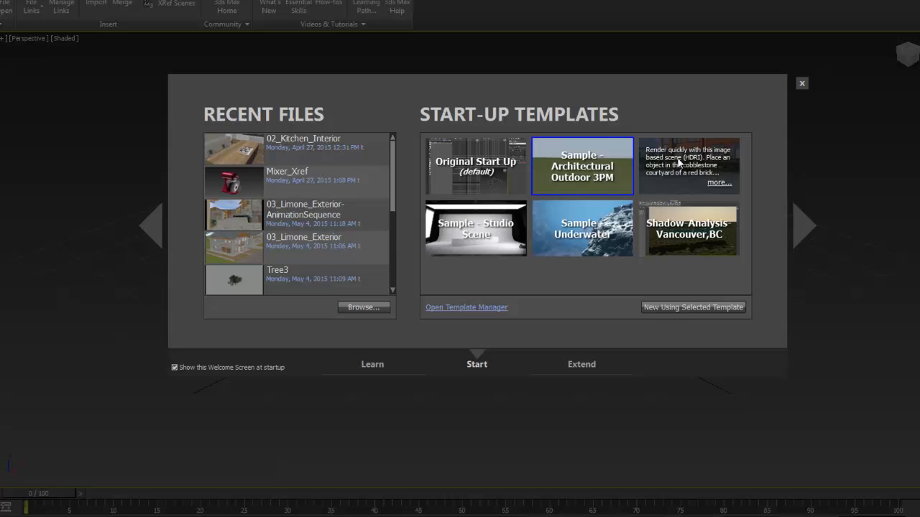
Step: Select the Outdoor HDRI Courtyard template and bring up its Template Manager settings
left_click(688, 165)
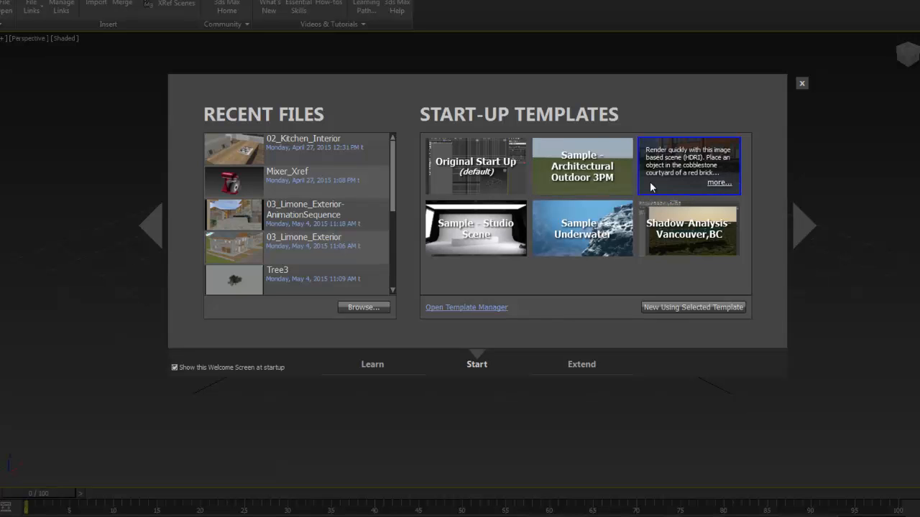
left_click(466, 308)
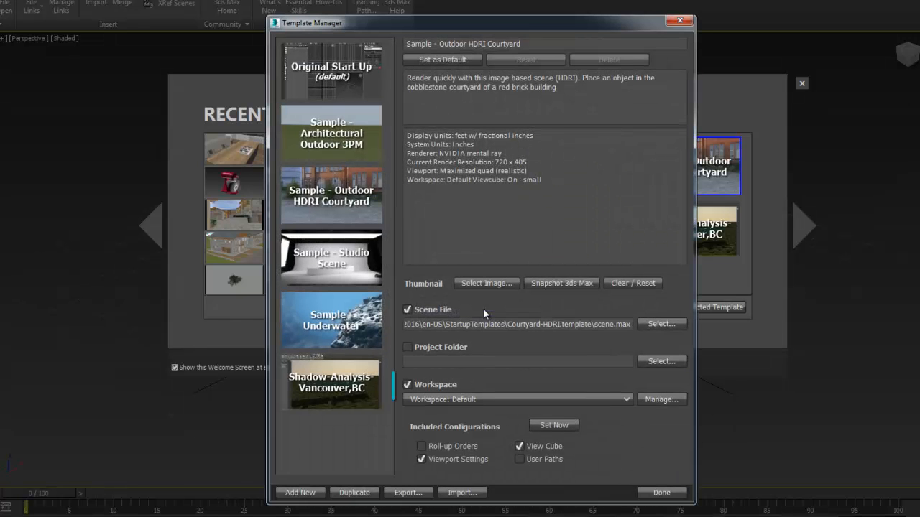
Step: Assign the Design Standard workspace to the Outdoor HDRI Courtyard template and finish with Done
left_click(621, 399)
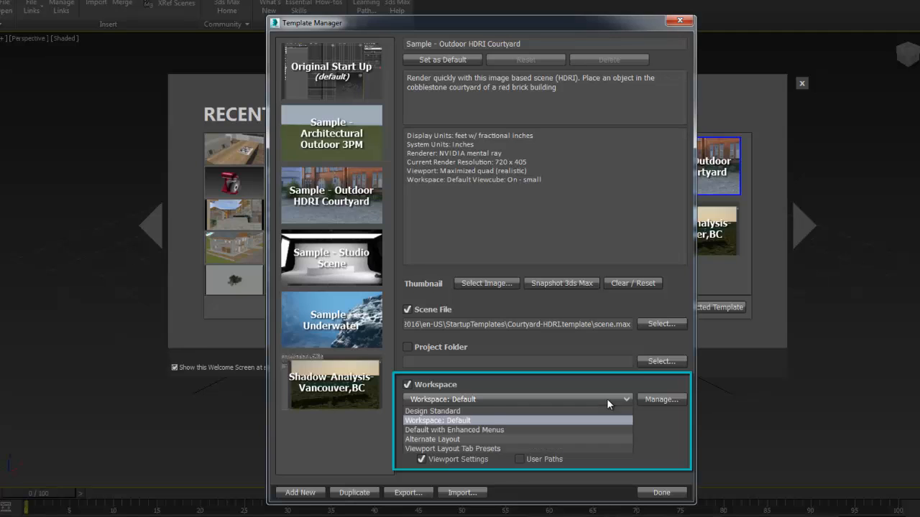
left_click(431, 411)
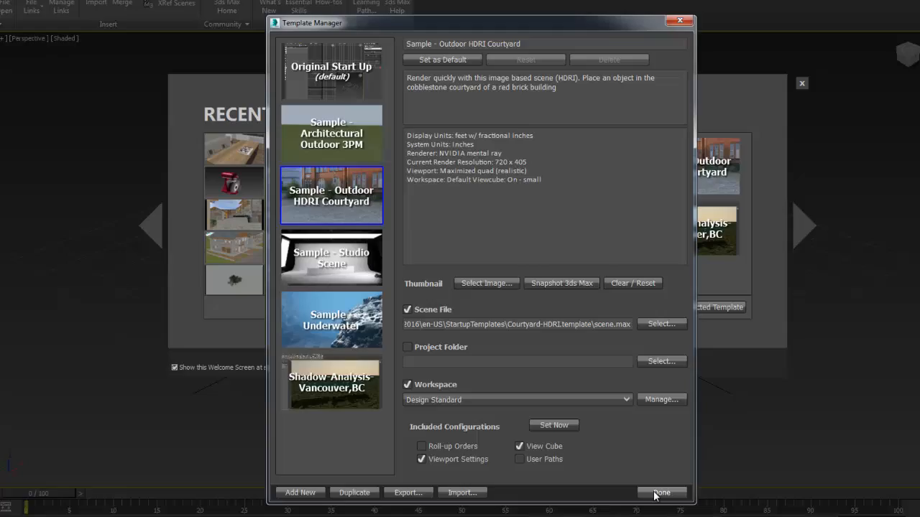
left_click(661, 491)
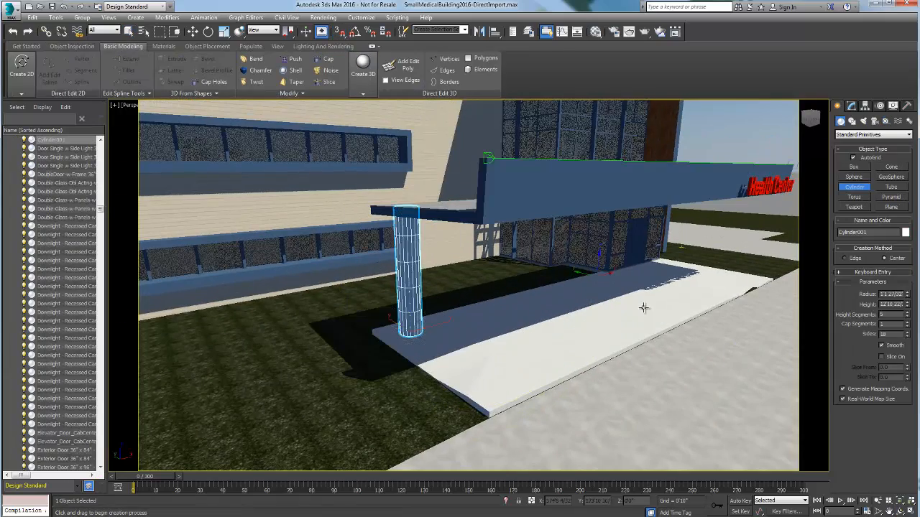
Step: Use the Material/Map Browser and ribbon tools to add a pool of water to the building scene
left_click(164, 46)
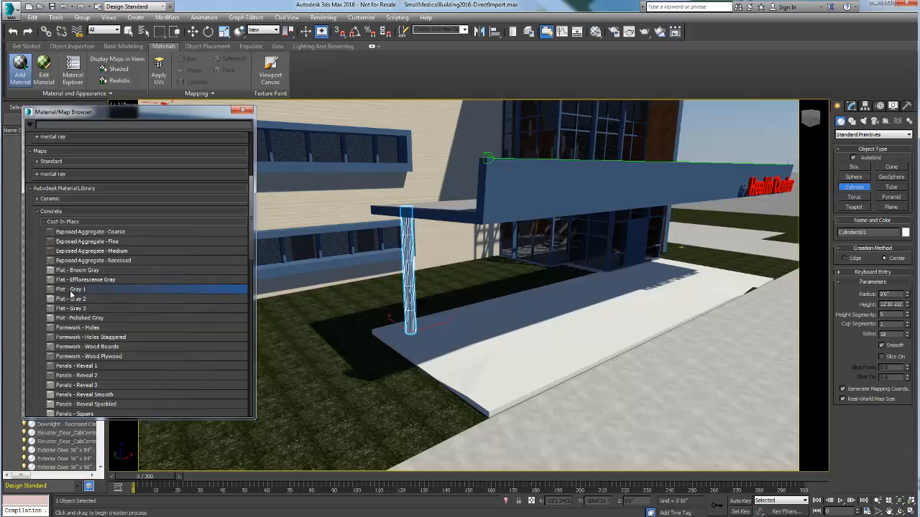
left_click(250, 46)
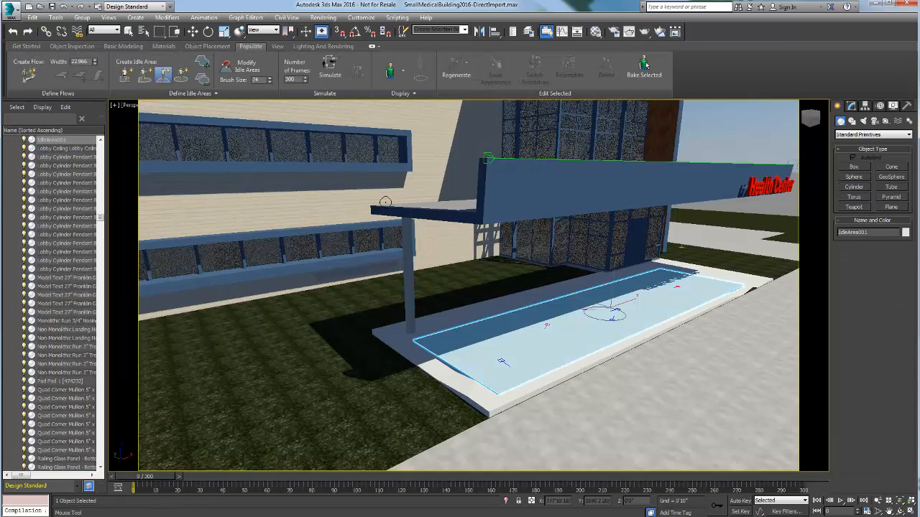